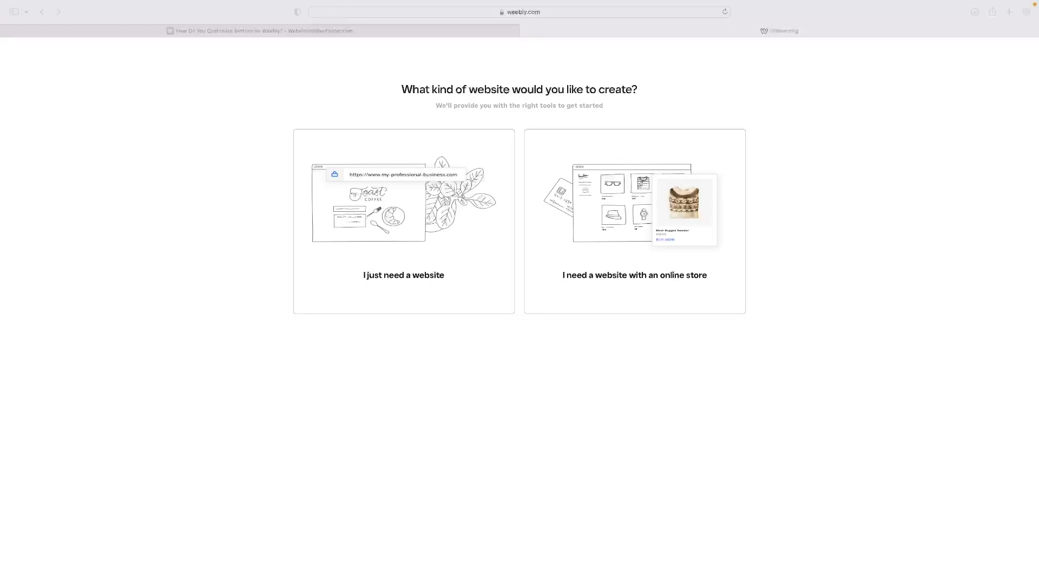
mouse_move(341, 118)
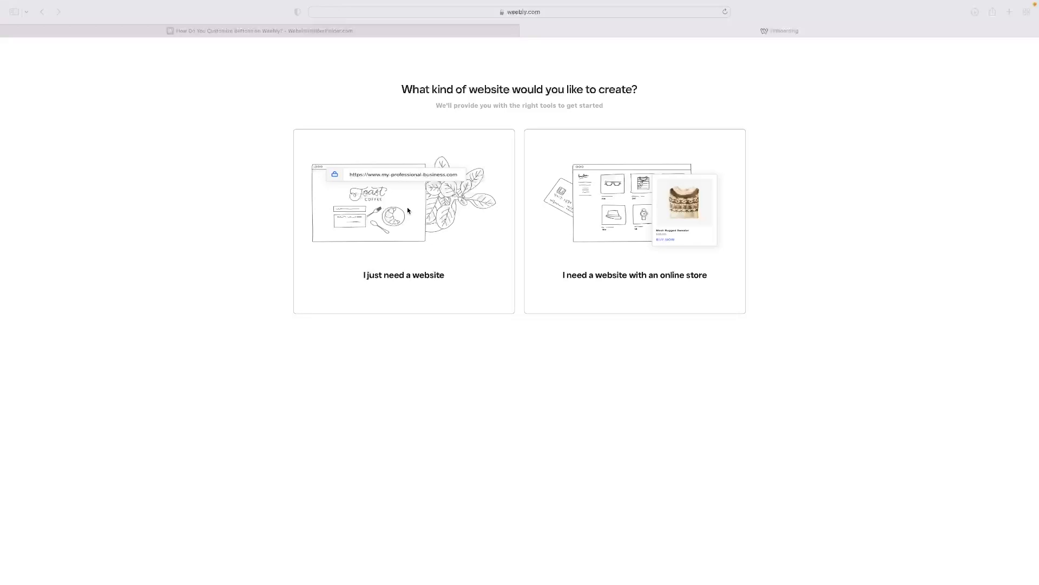
mouse_move(419, 221)
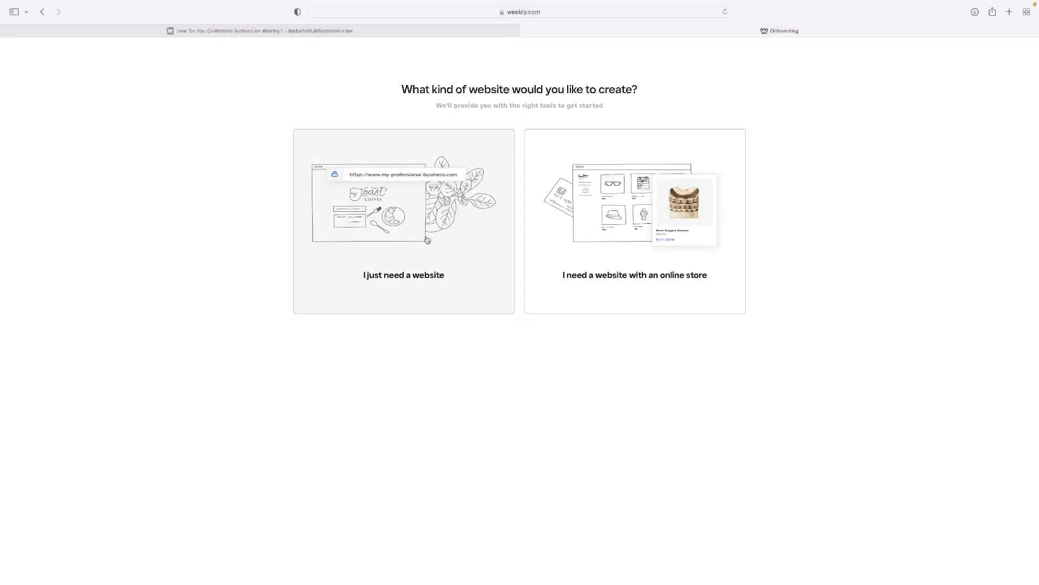
Step: Start a site without a store and browse the Blog themes down to the Delicious theme
click(404, 274)
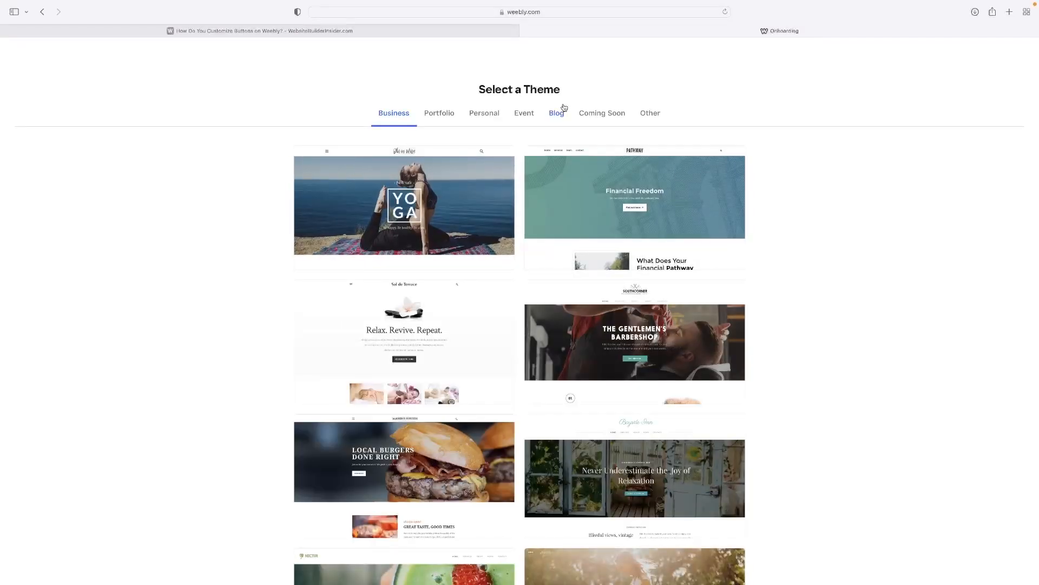
click(556, 112)
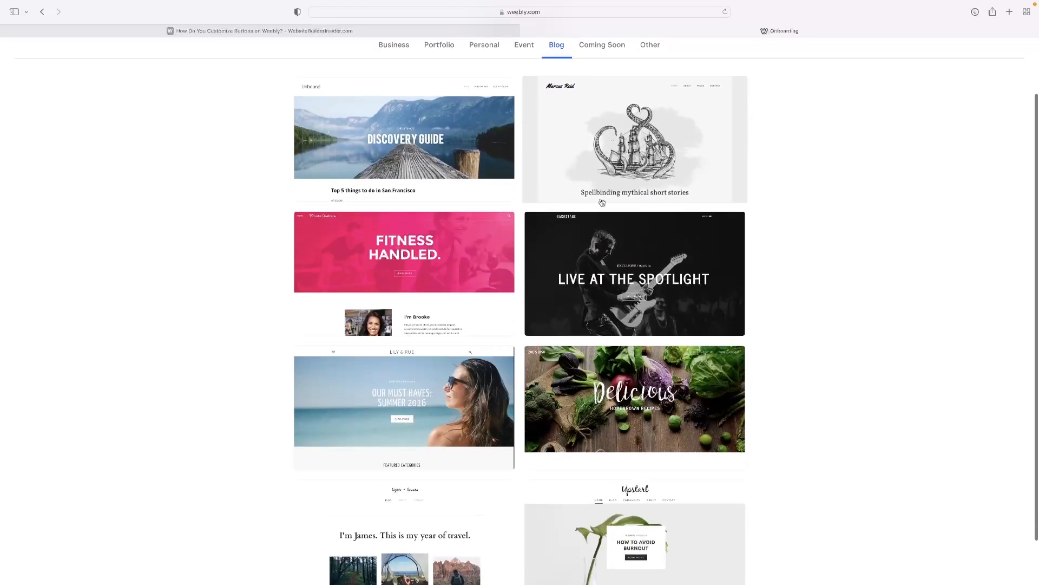
scroll(down, 3)
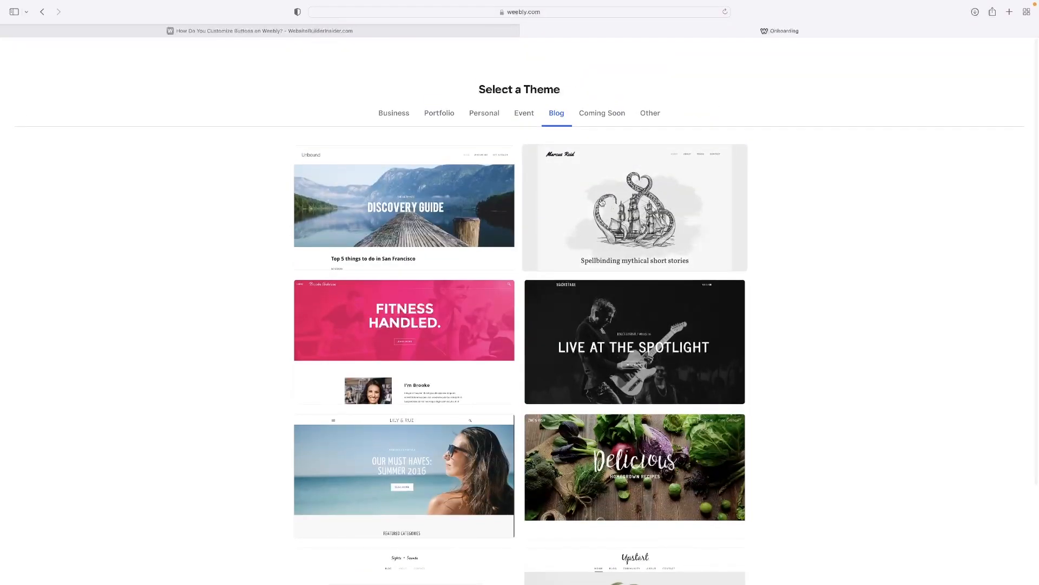
scroll(down, 3)
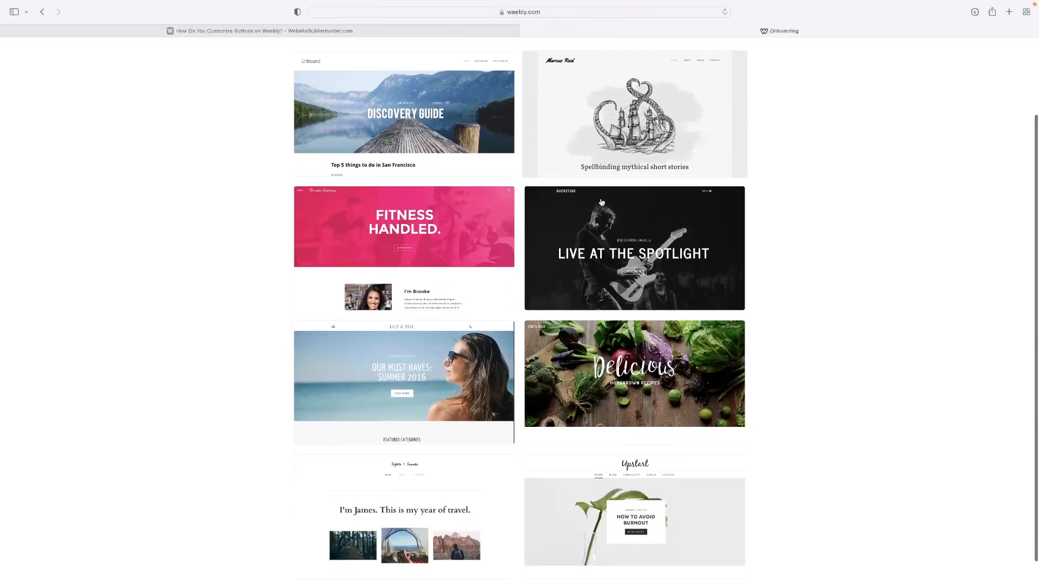
scroll(down, 3)
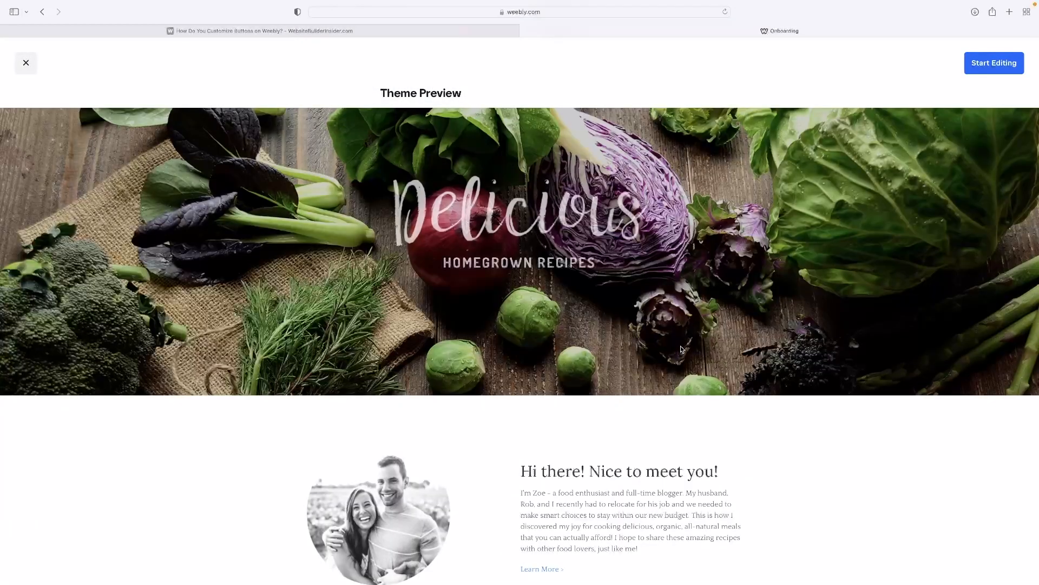
Step: Start editing with the Delicious theme, reload after app updates and dismiss the domain prompt
click(994, 63)
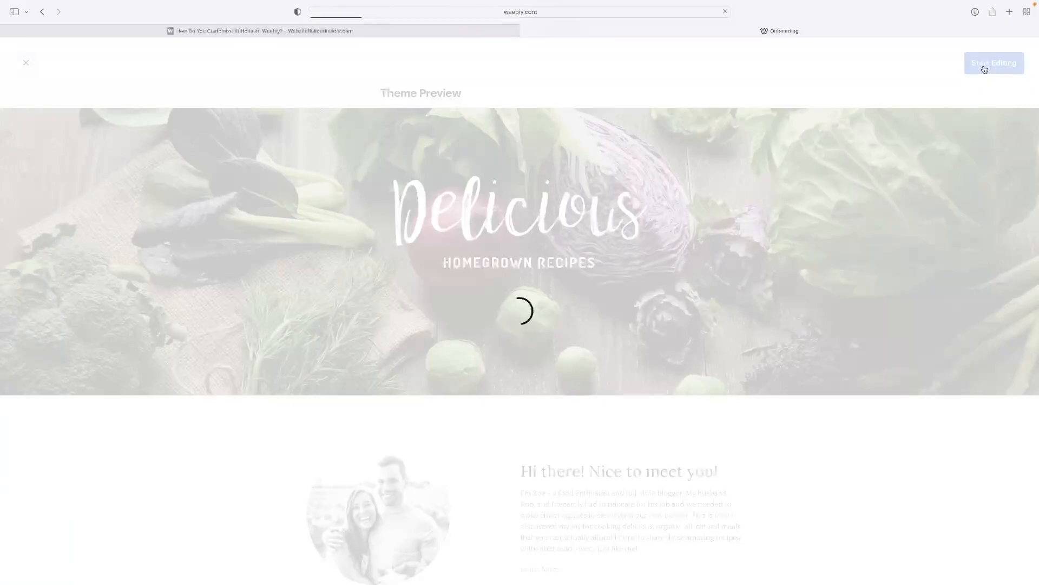
click(993, 63)
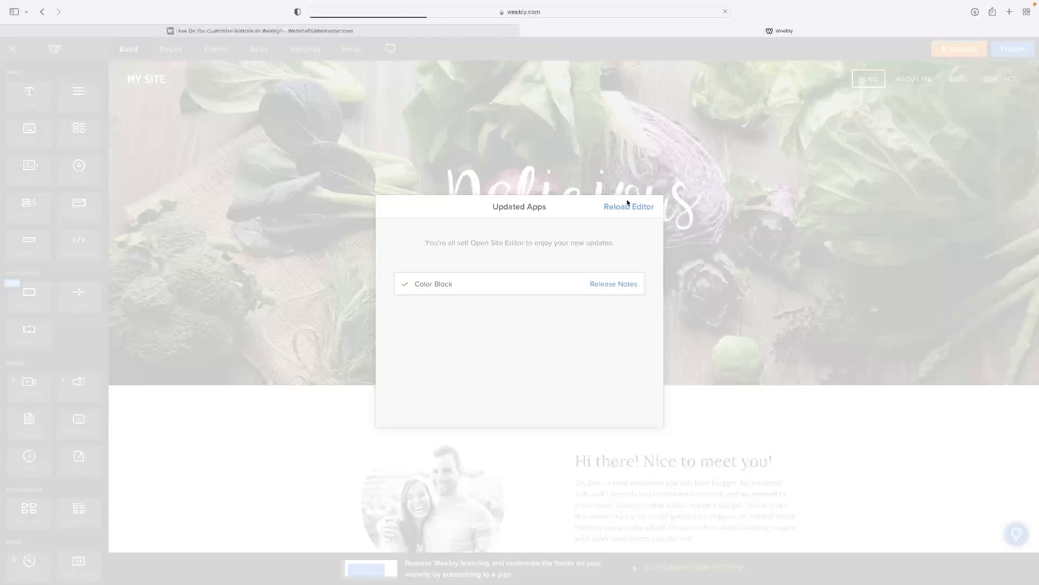
click(628, 205)
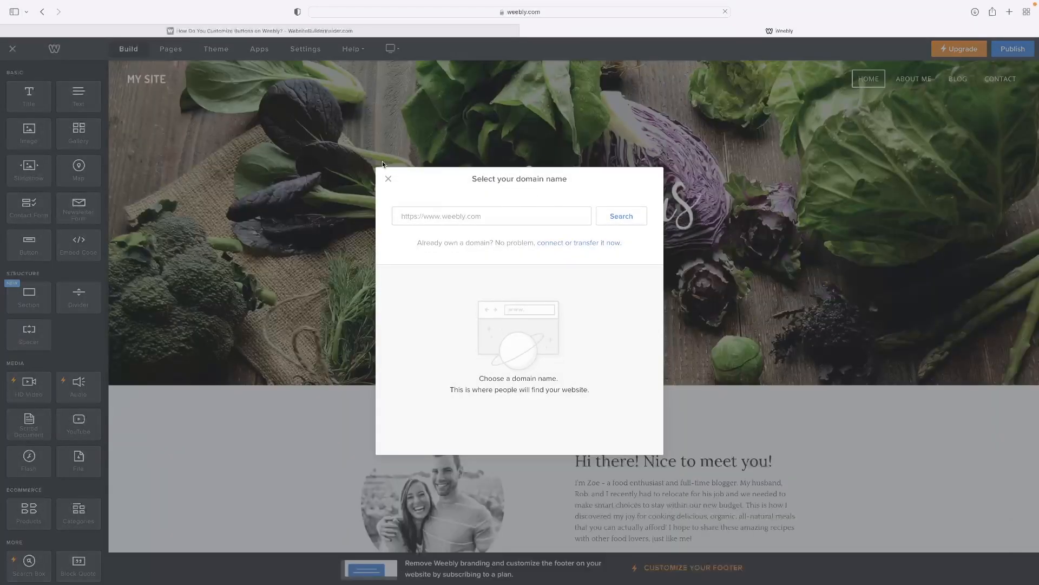
click(389, 179)
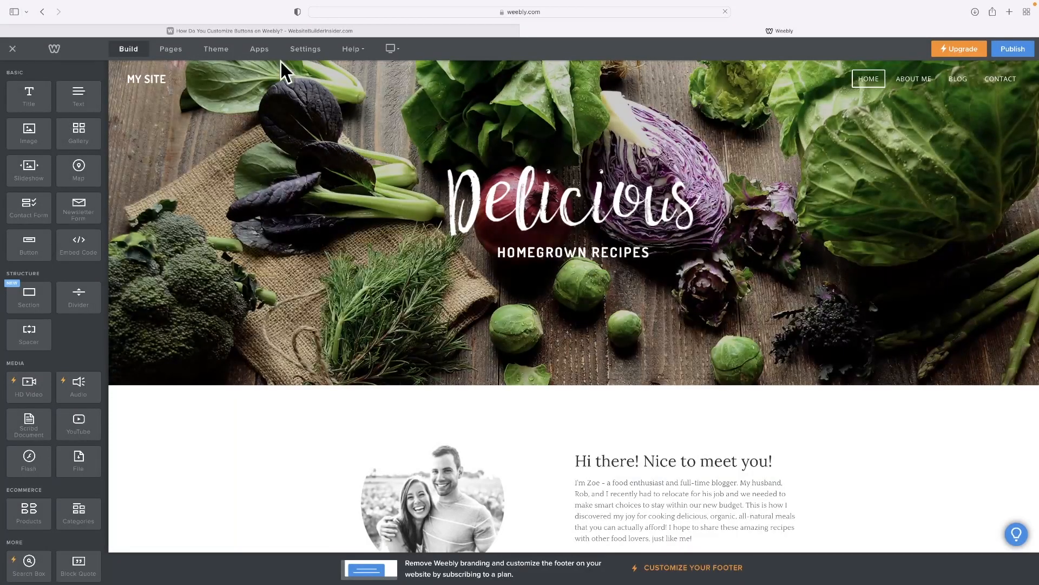
Step: Add a new Blog Page from the Pages list
click(169, 48)
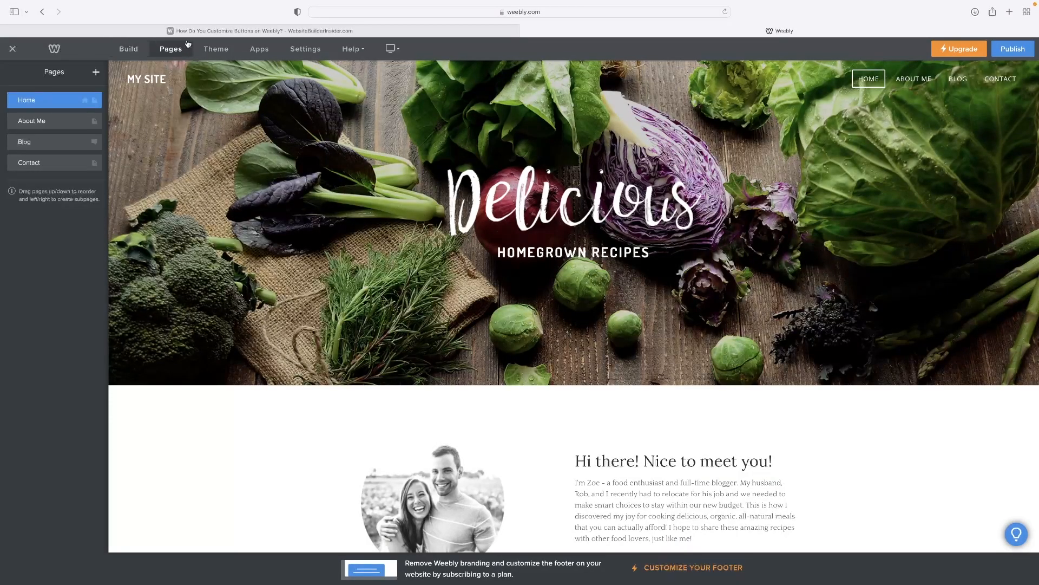
mouse_move(152, 48)
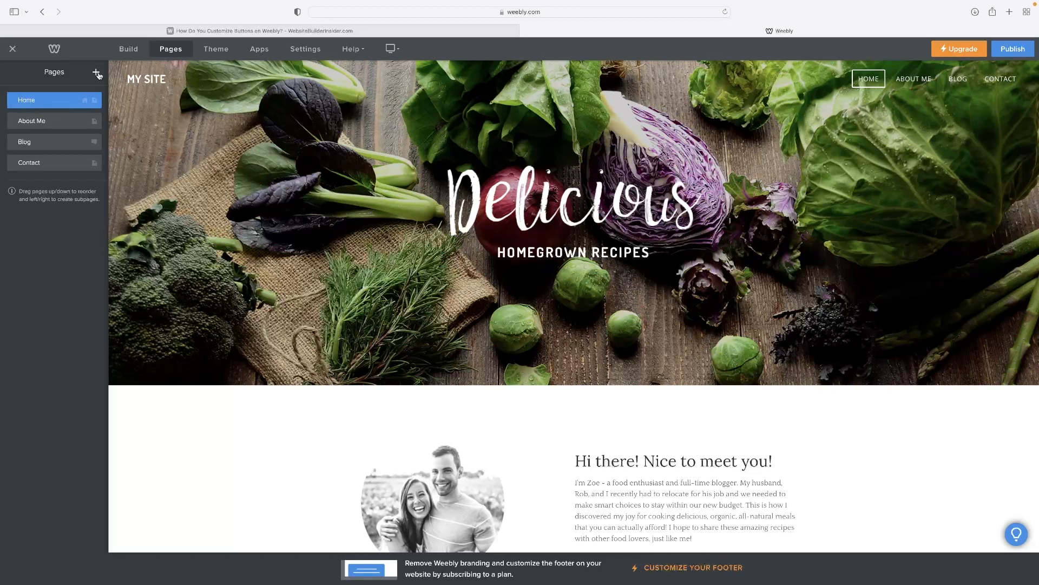
click(96, 72)
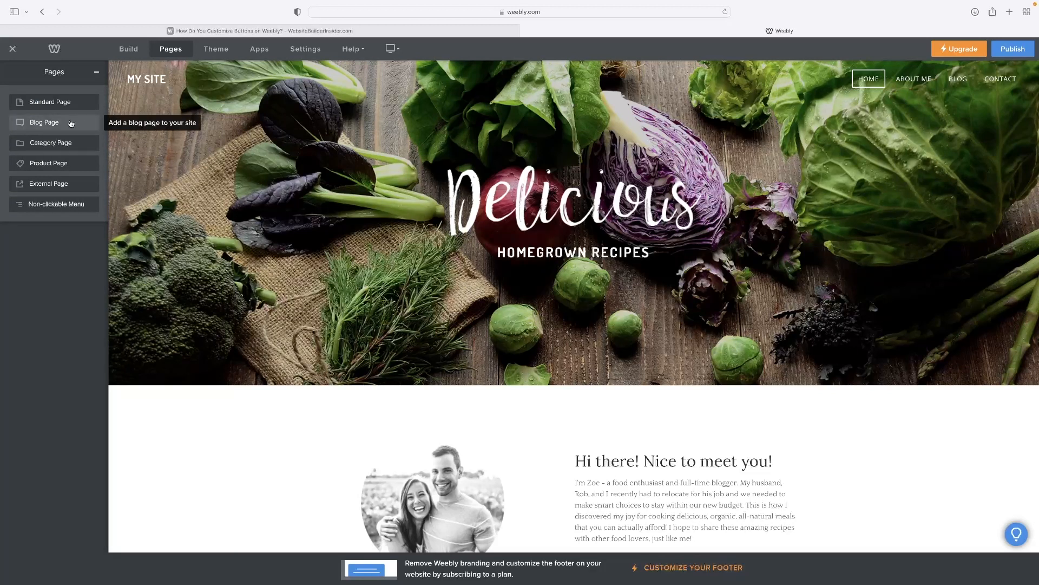
mouse_move(105, 74)
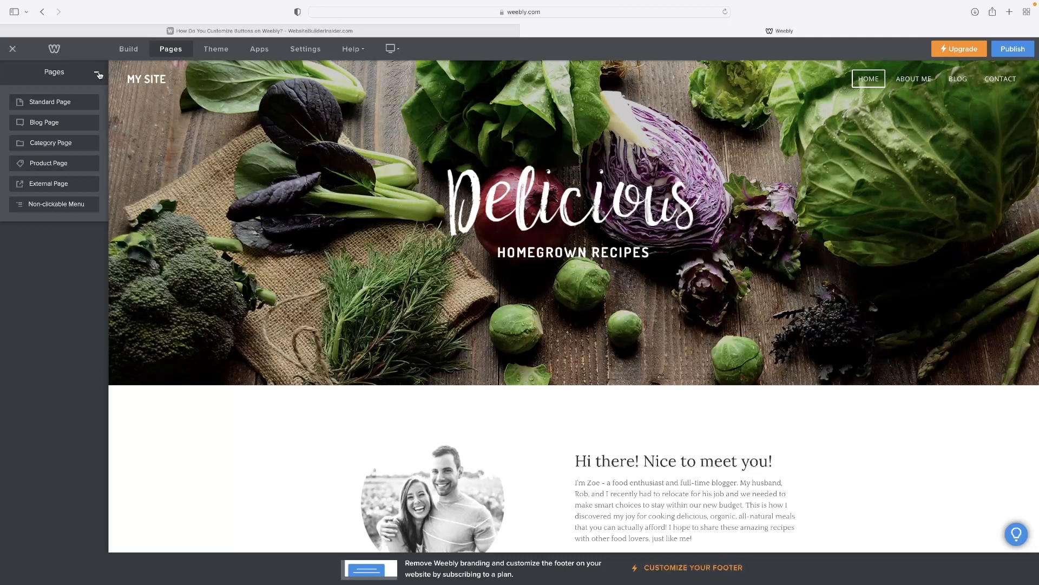
click(45, 122)
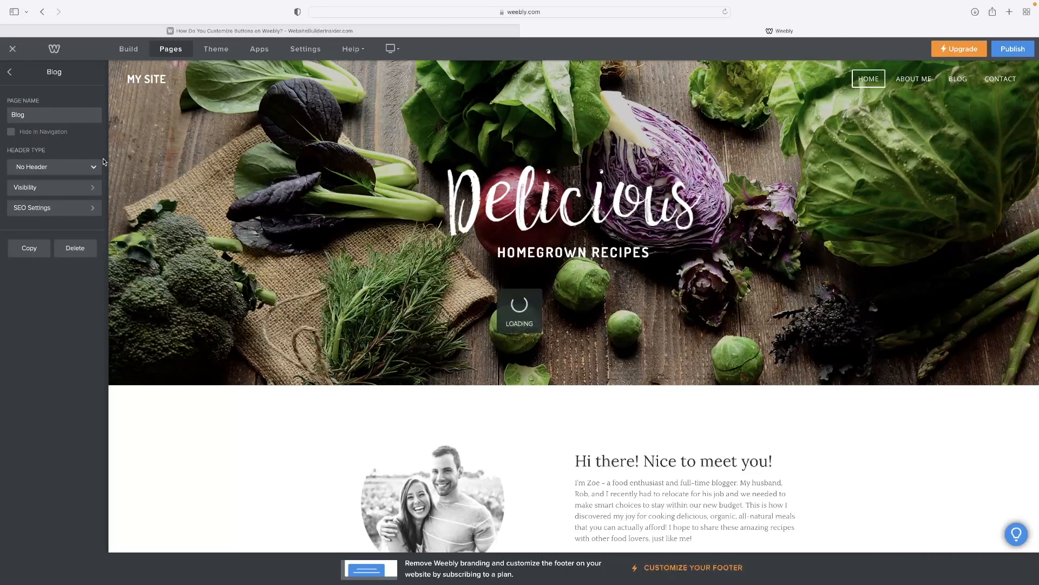
click(957, 78)
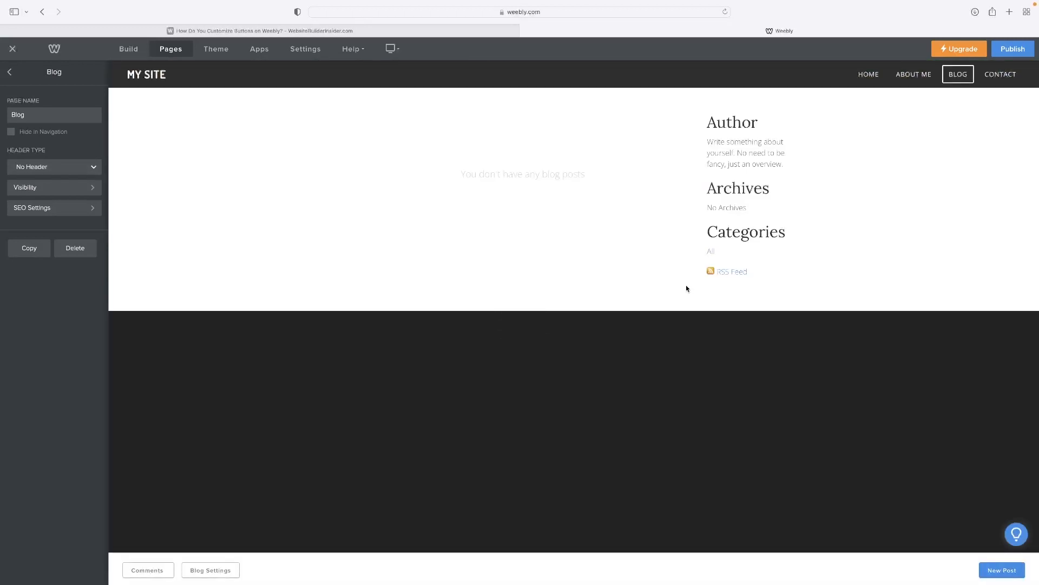
mouse_move(553, 175)
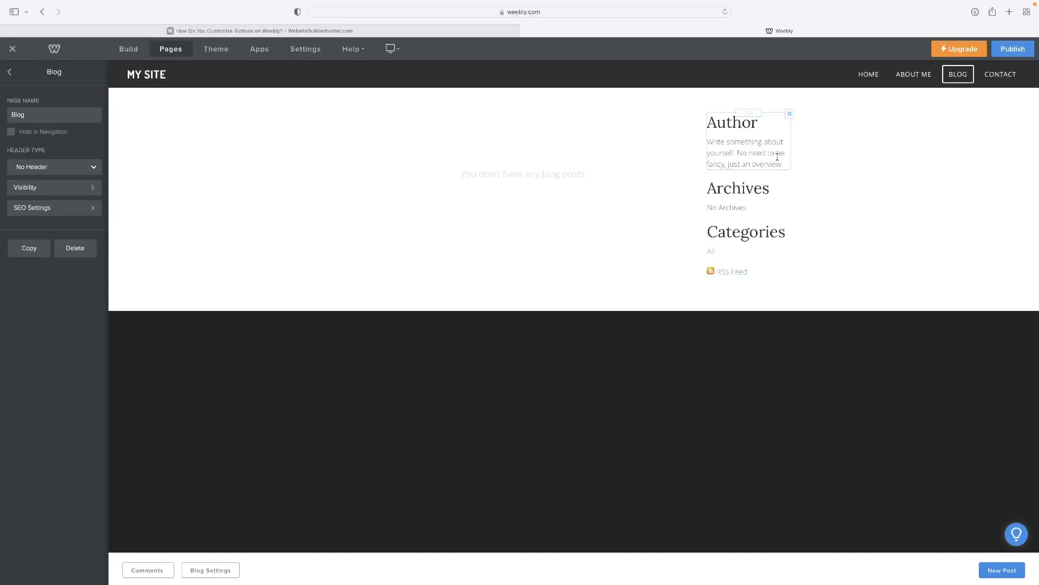
mouse_move(769, 137)
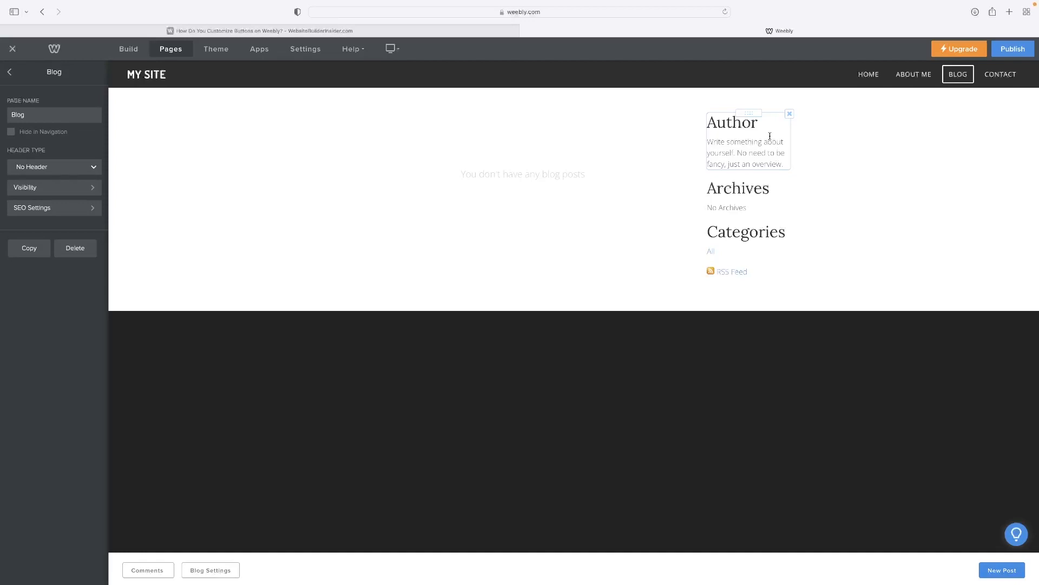
click(692, 252)
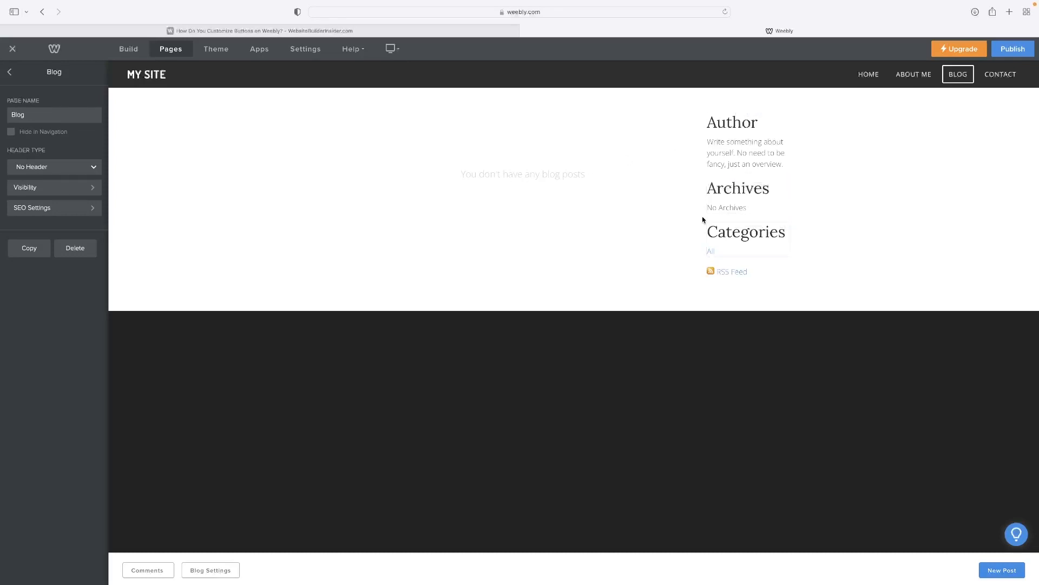
mouse_move(1030, 566)
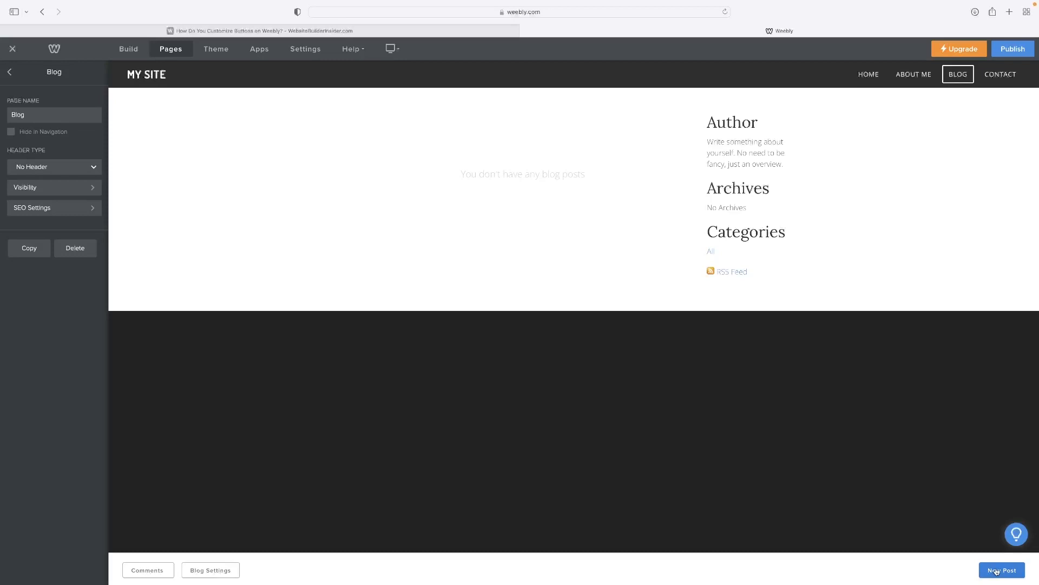
Step: Create a new blog post and give it the heading 'Title'
click(1000, 570)
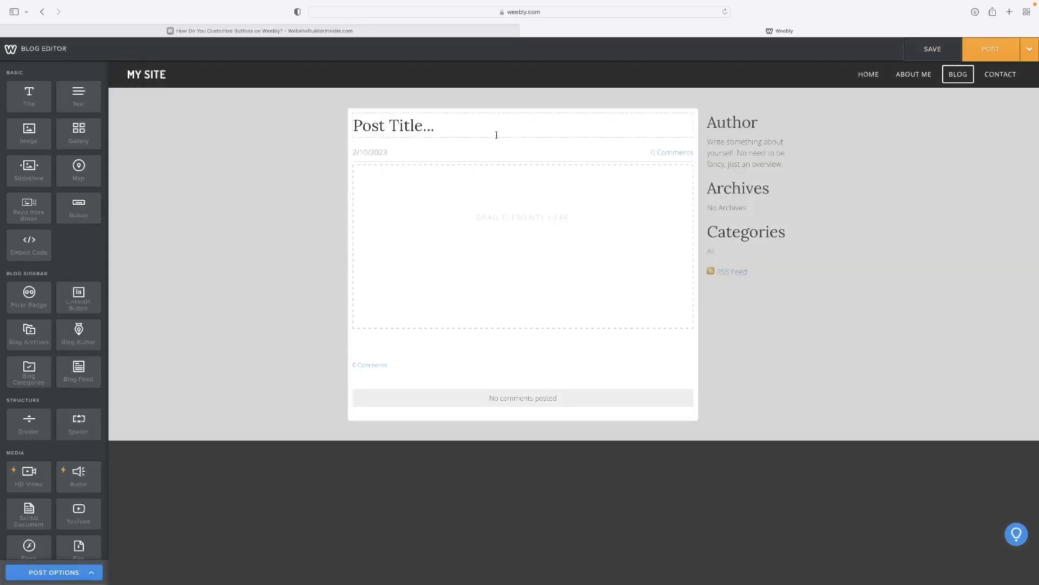
text(Tit)
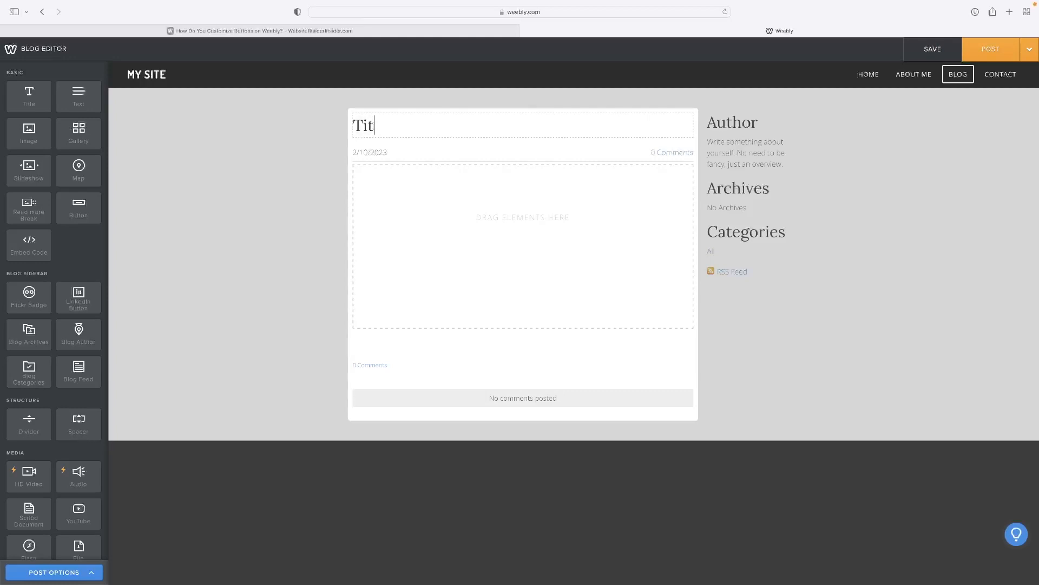
text(le)
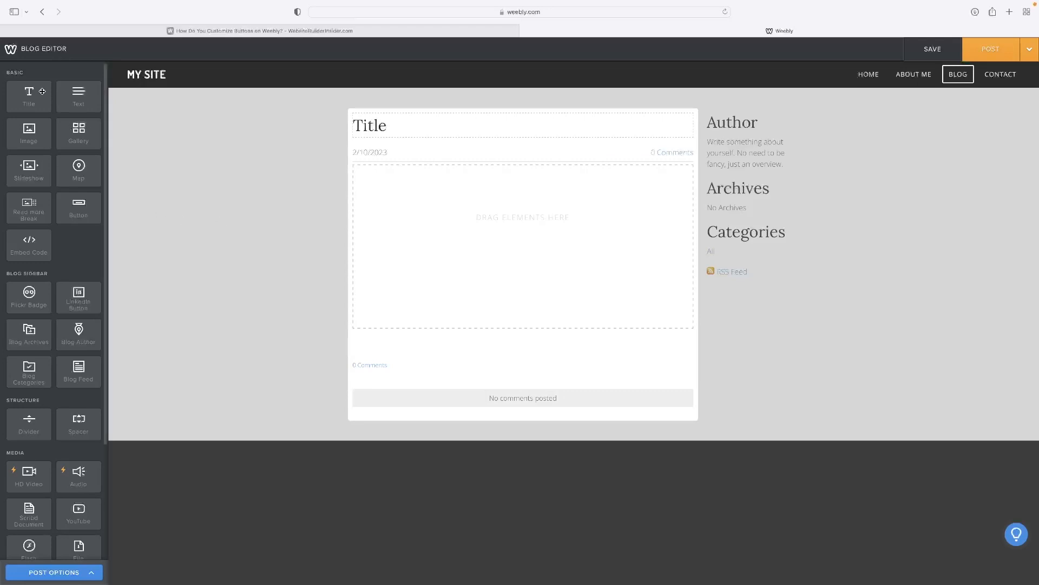
Step: Add a heading element to the post body and dismiss the premium HD Video notice
drag(28, 95, 524, 165)
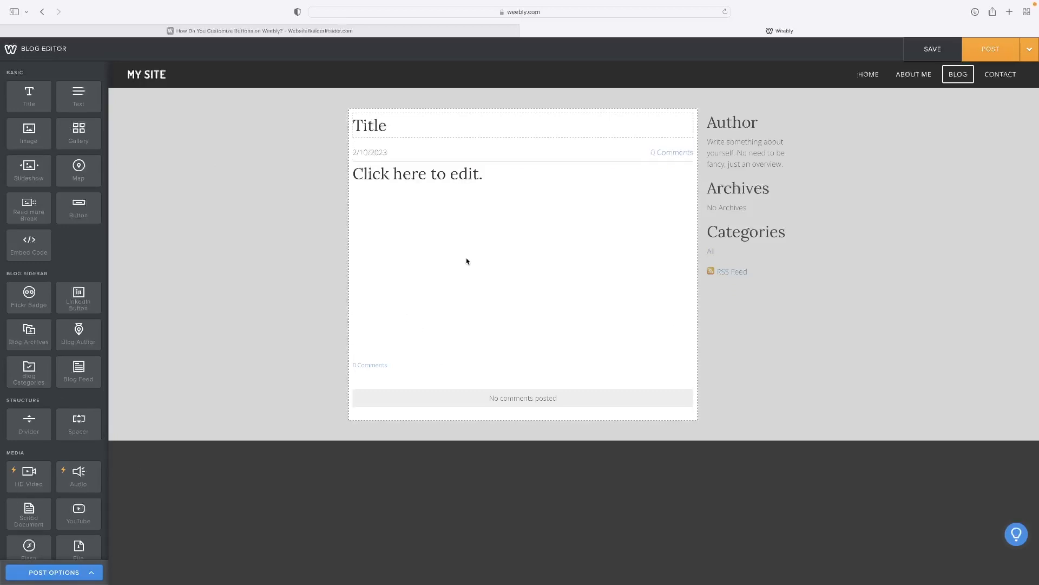
mouse_move(483, 252)
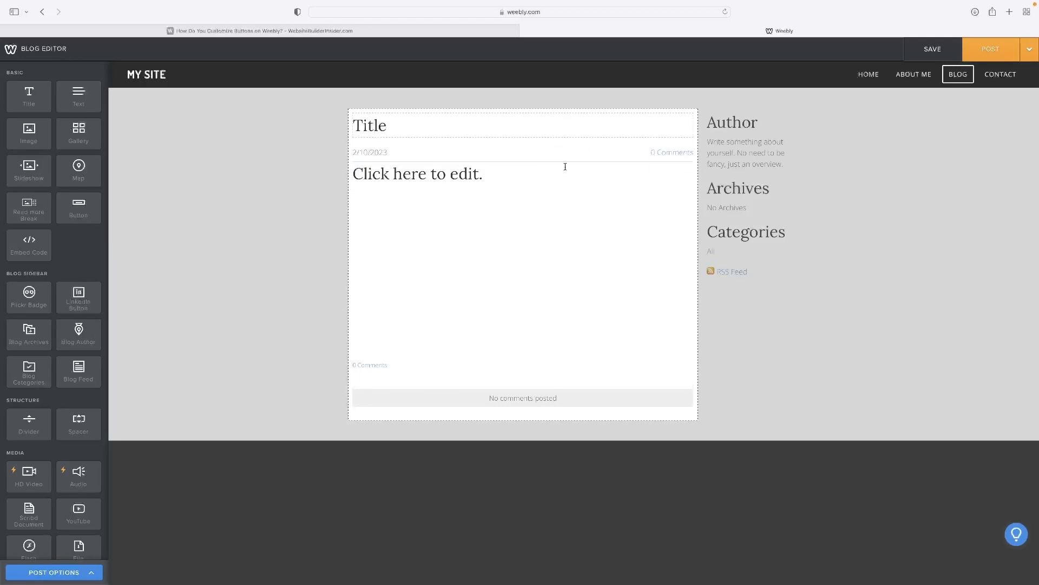
drag(28, 476, 231, 414)
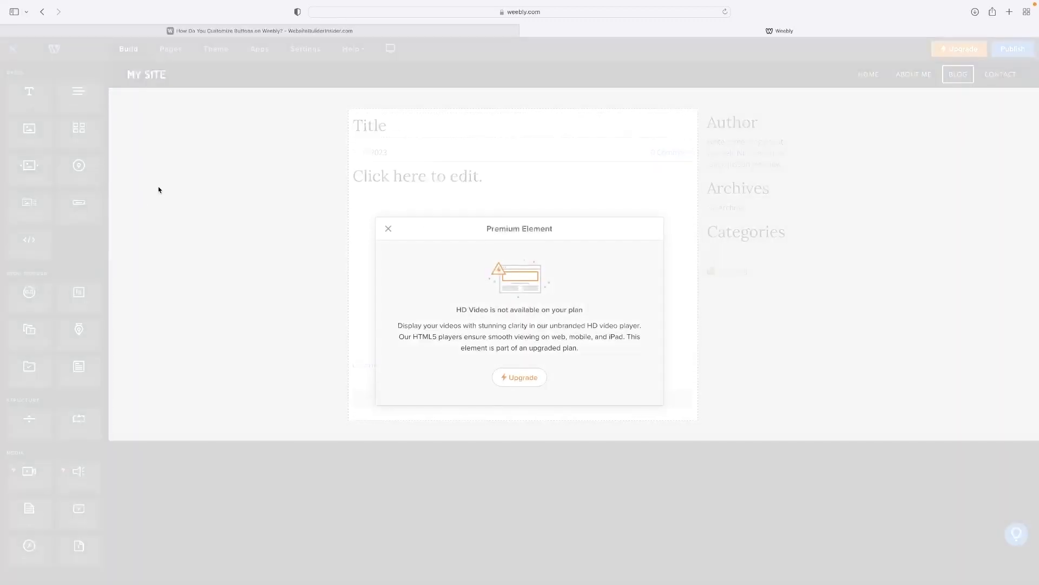
click(388, 228)
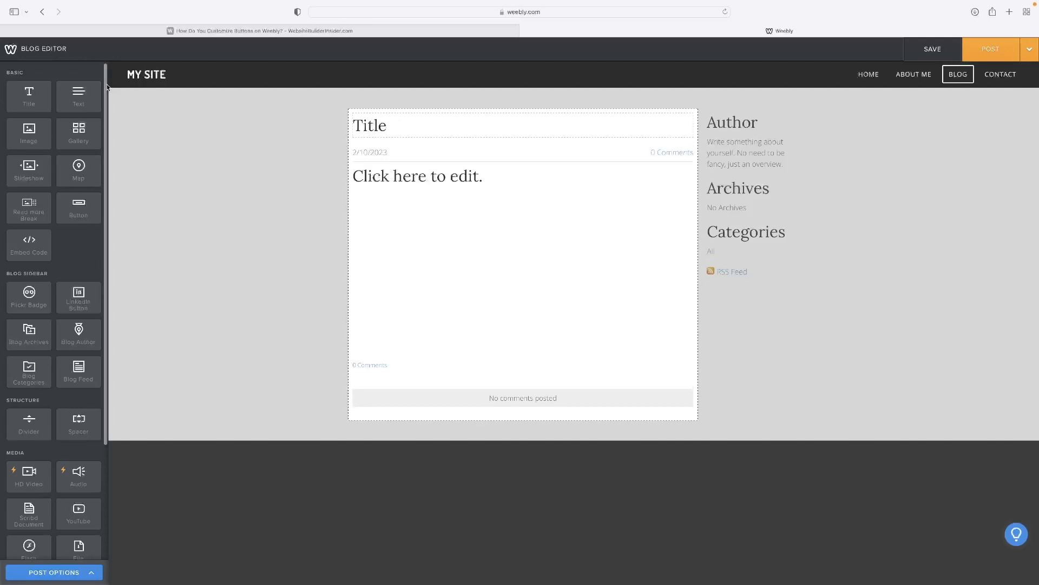
mouse_move(199, 91)
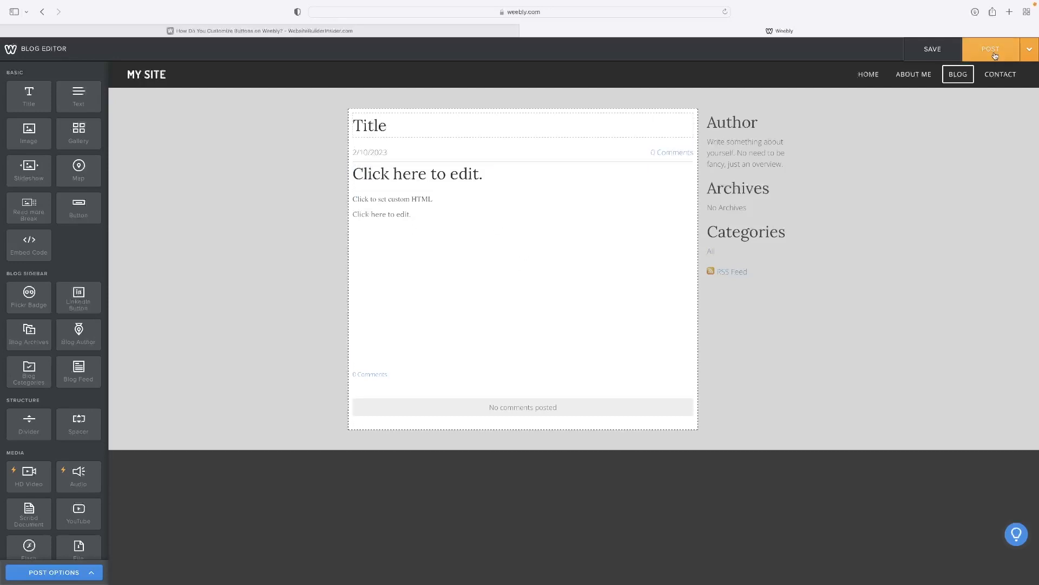
Step: Post the 'Title' entry to the Blog page and close the confirmation
click(988, 48)
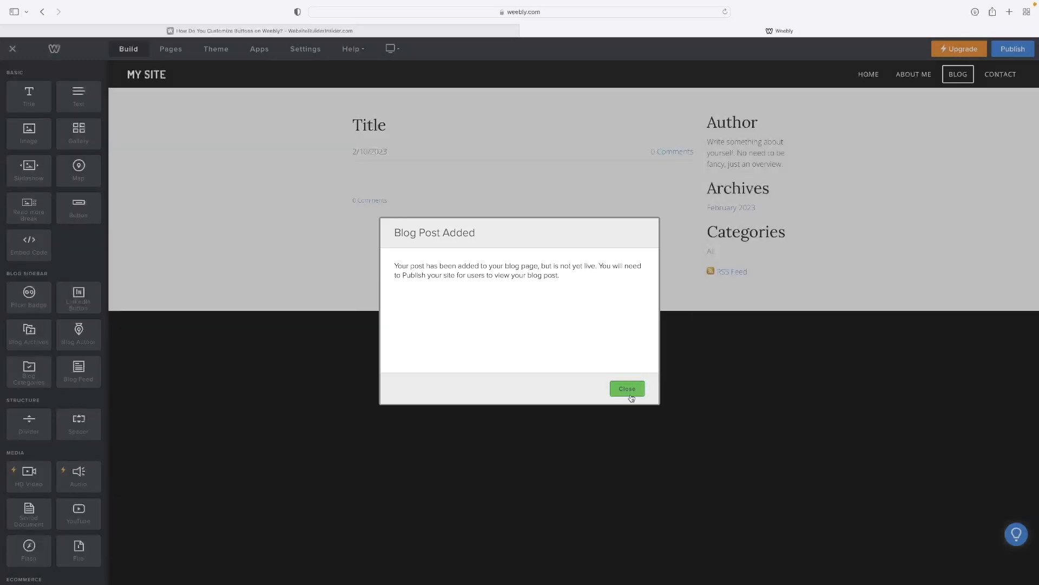
click(627, 388)
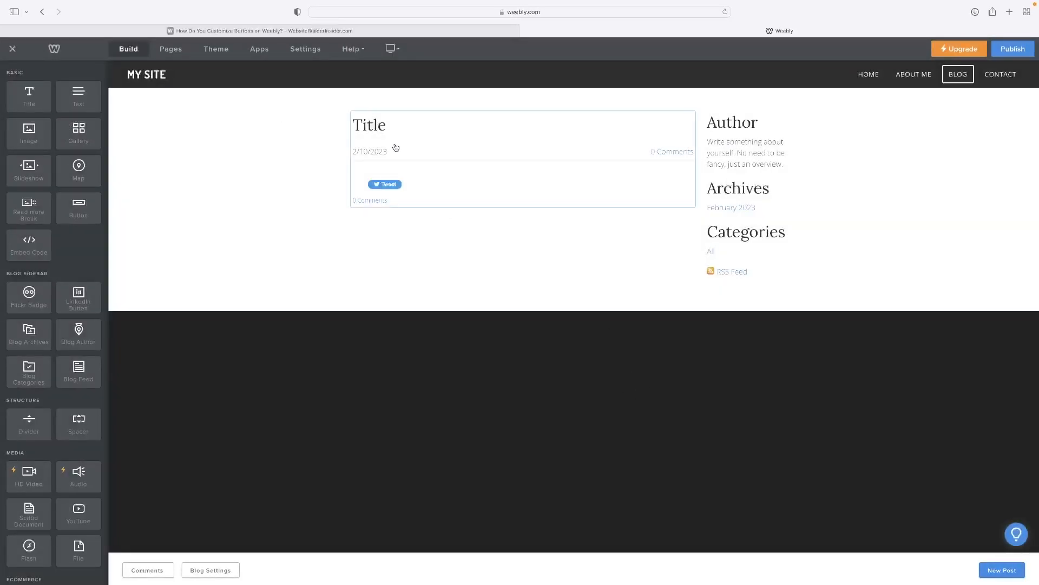
mouse_move(508, 144)
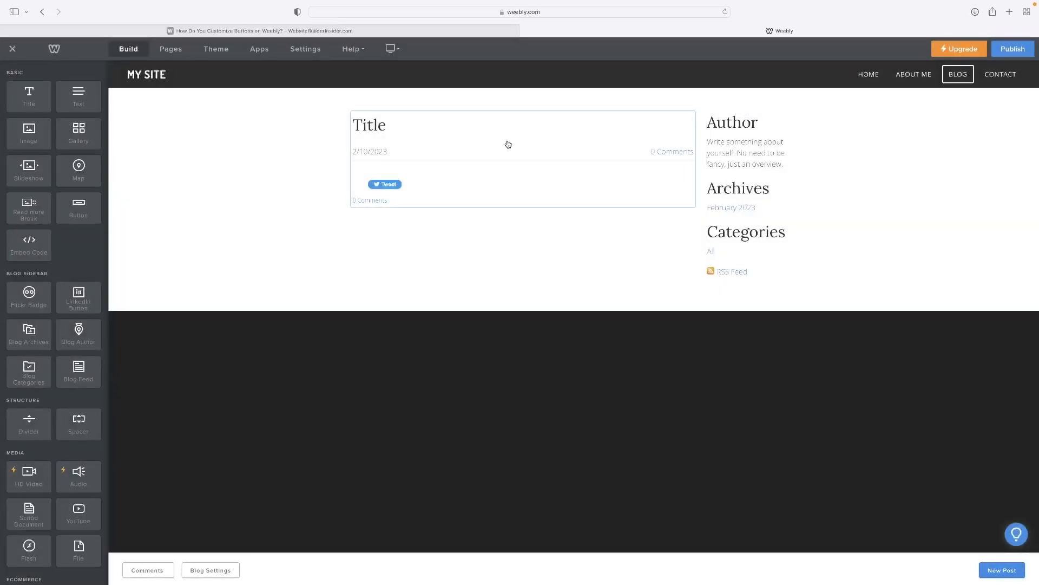